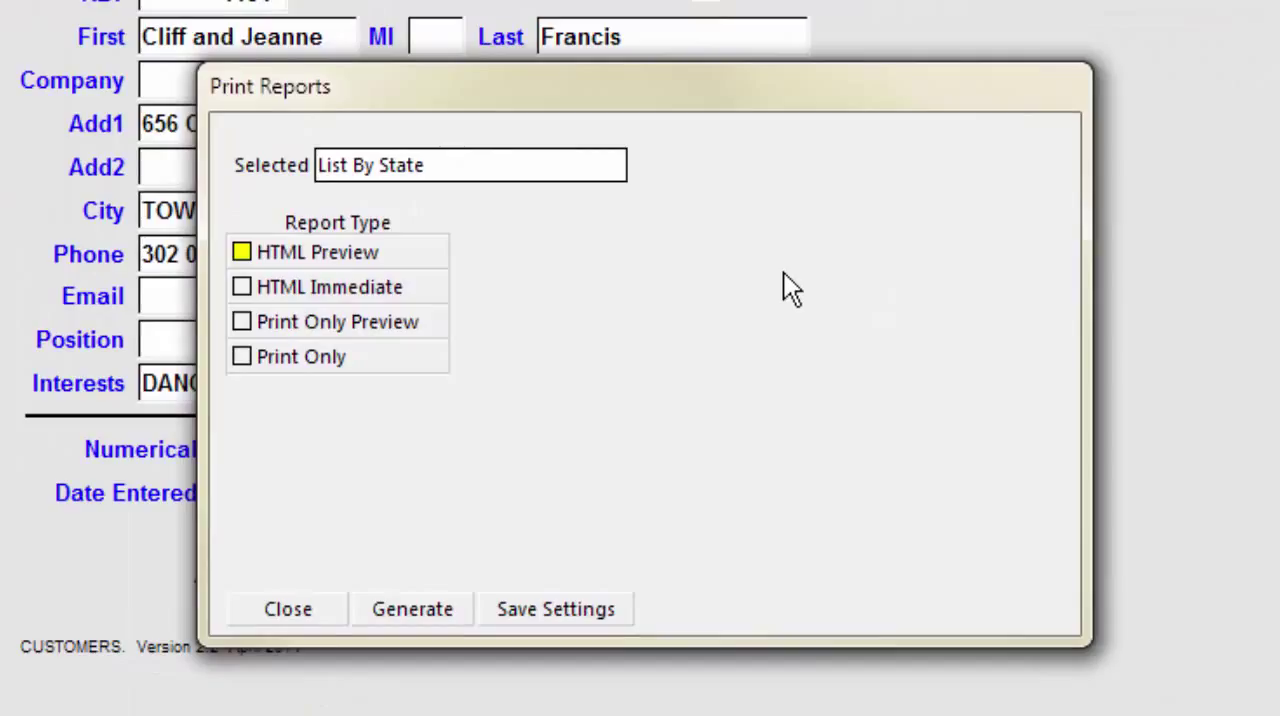
mouse_move(465, 270)
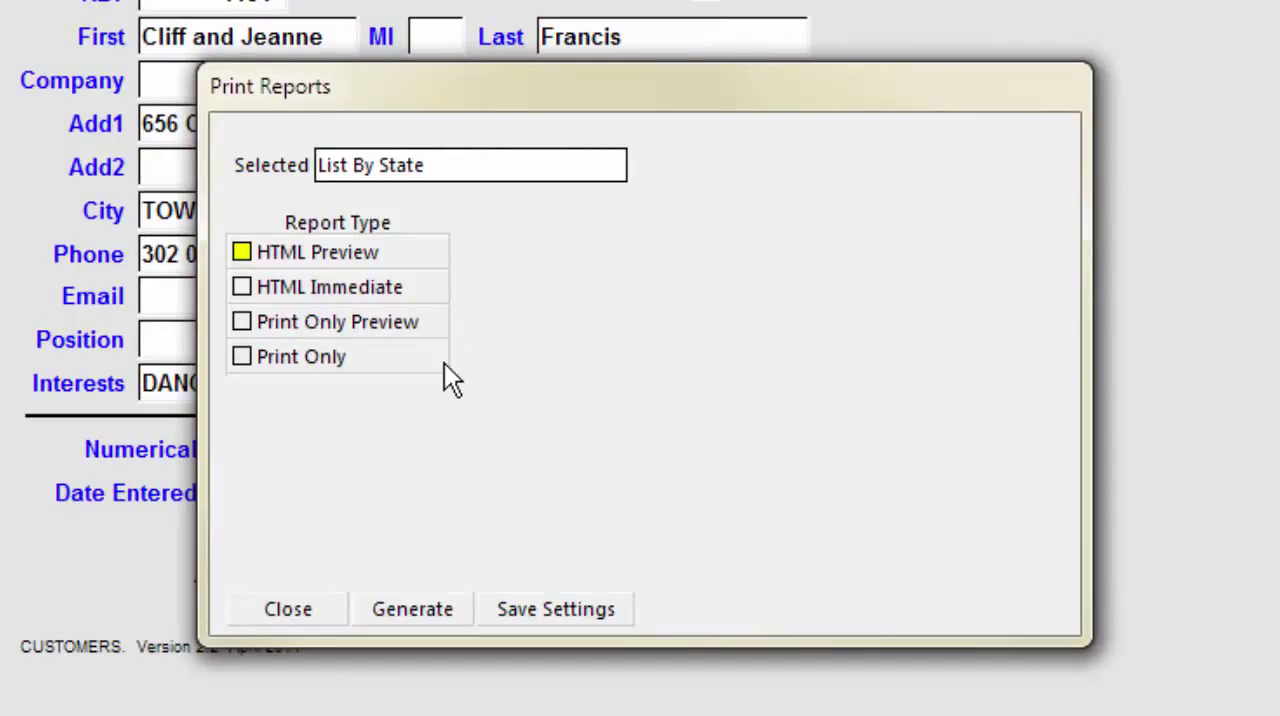
mouse_move(465, 300)
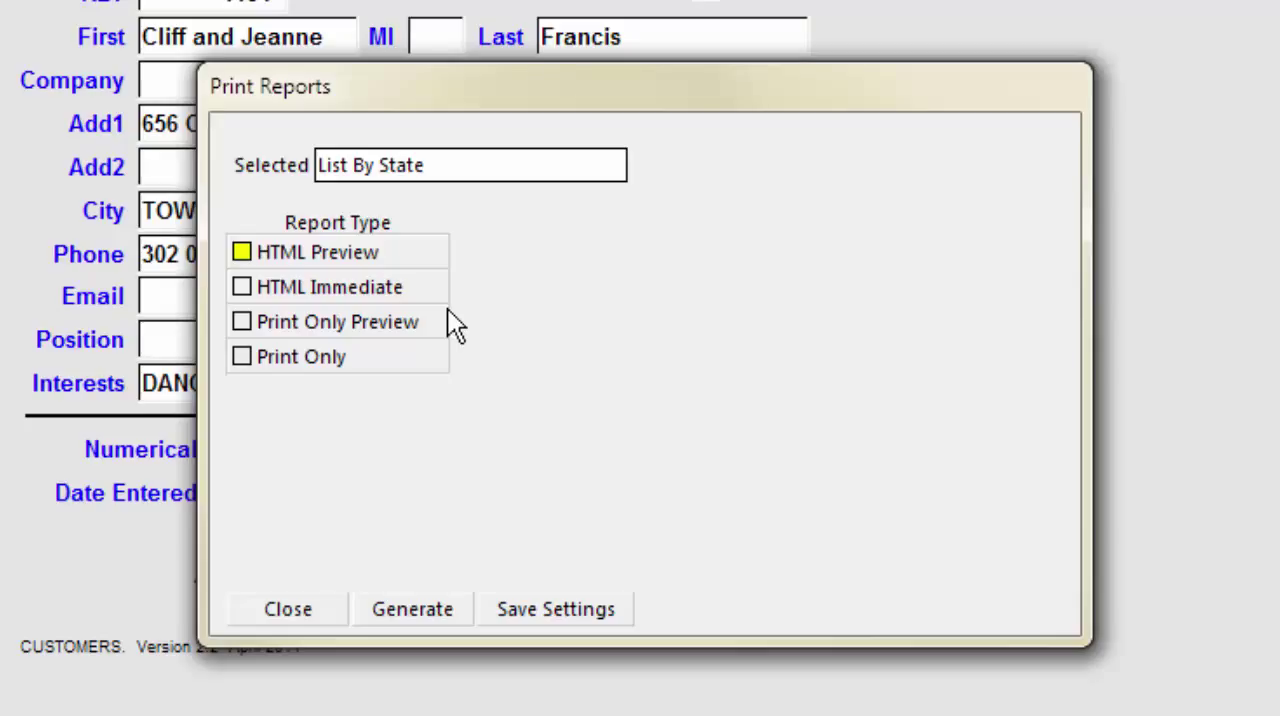
mouse_move(432, 275)
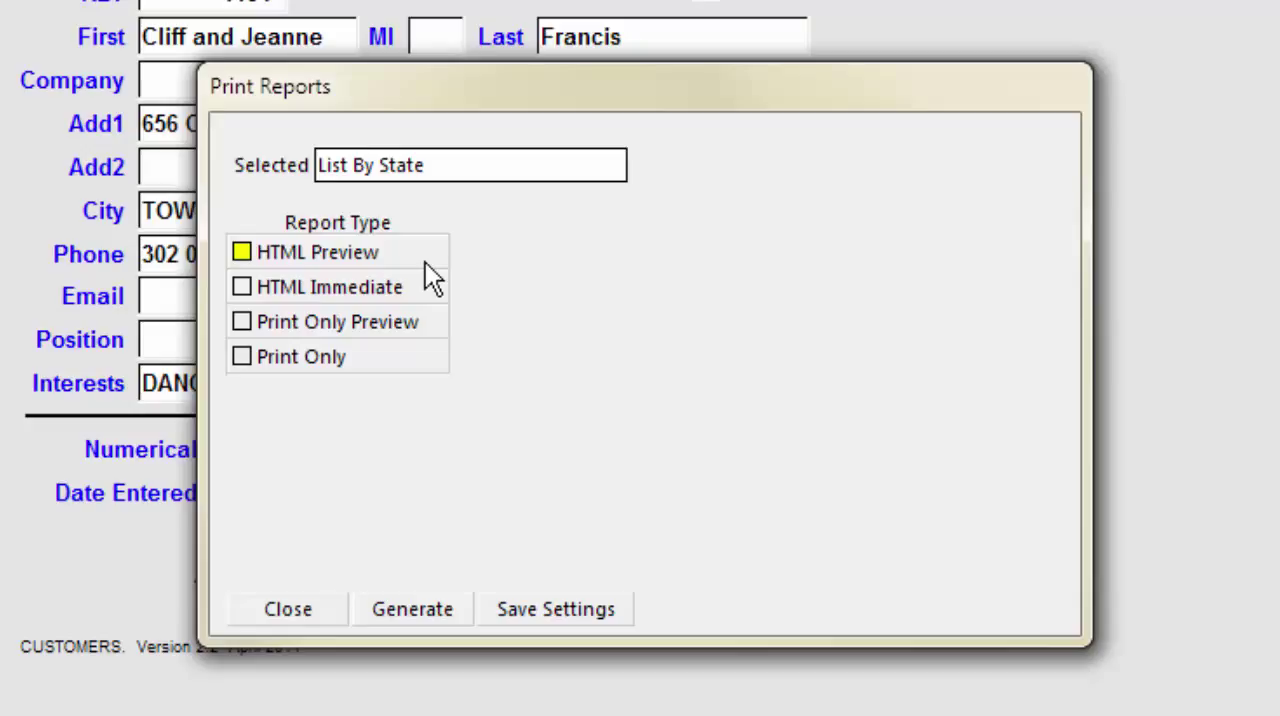
mouse_move(438, 305)
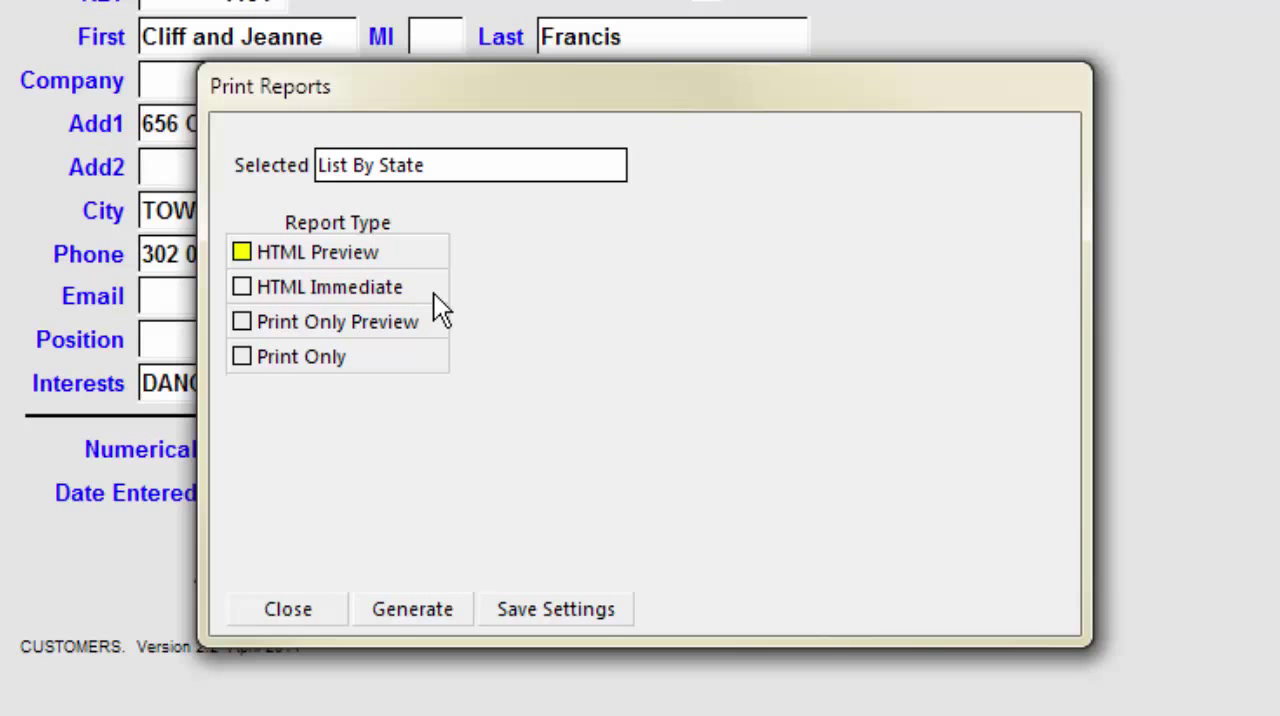
mouse_move(432, 290)
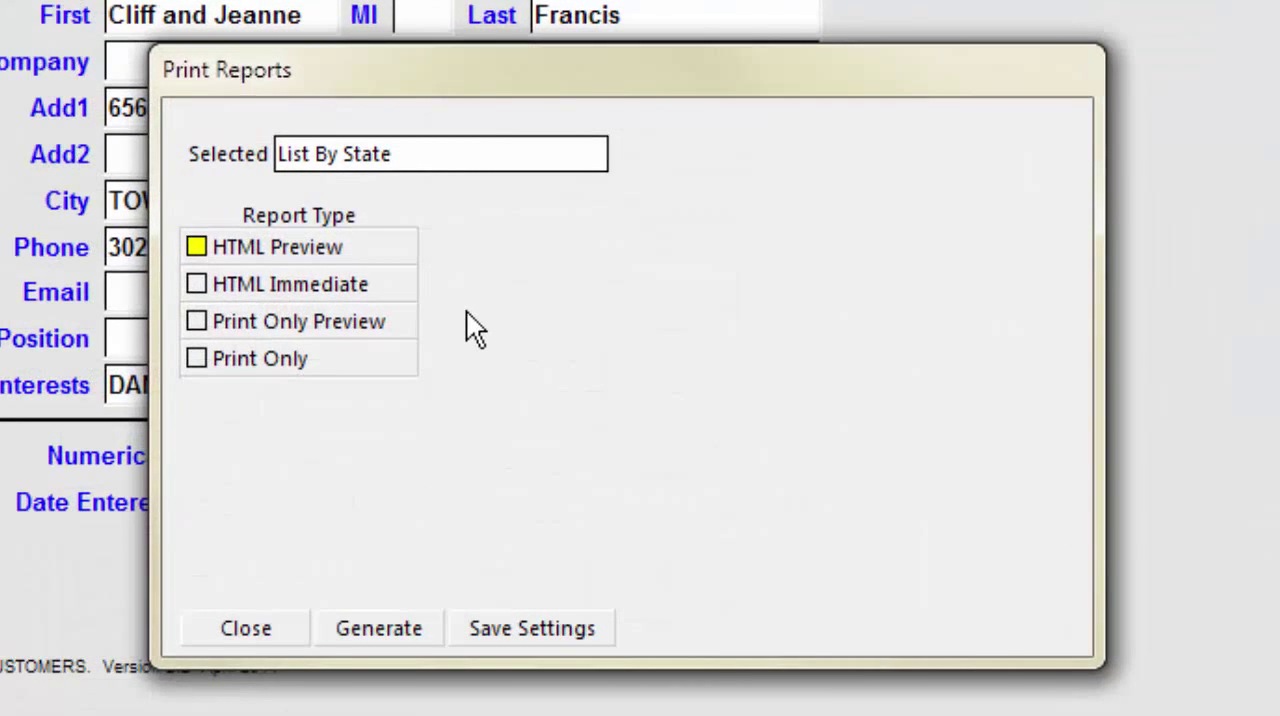
mouse_move(443, 408)
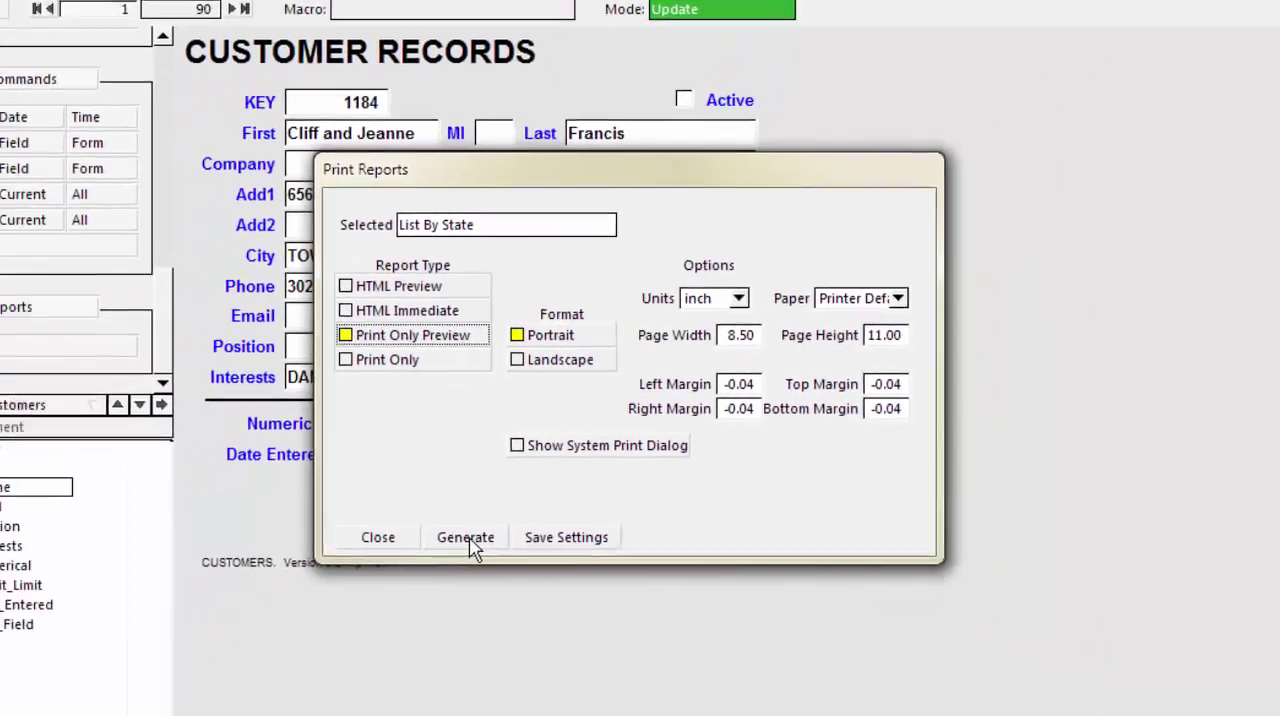
Generate a portrait Print Only Preview of the List By State report.
click(465, 537)
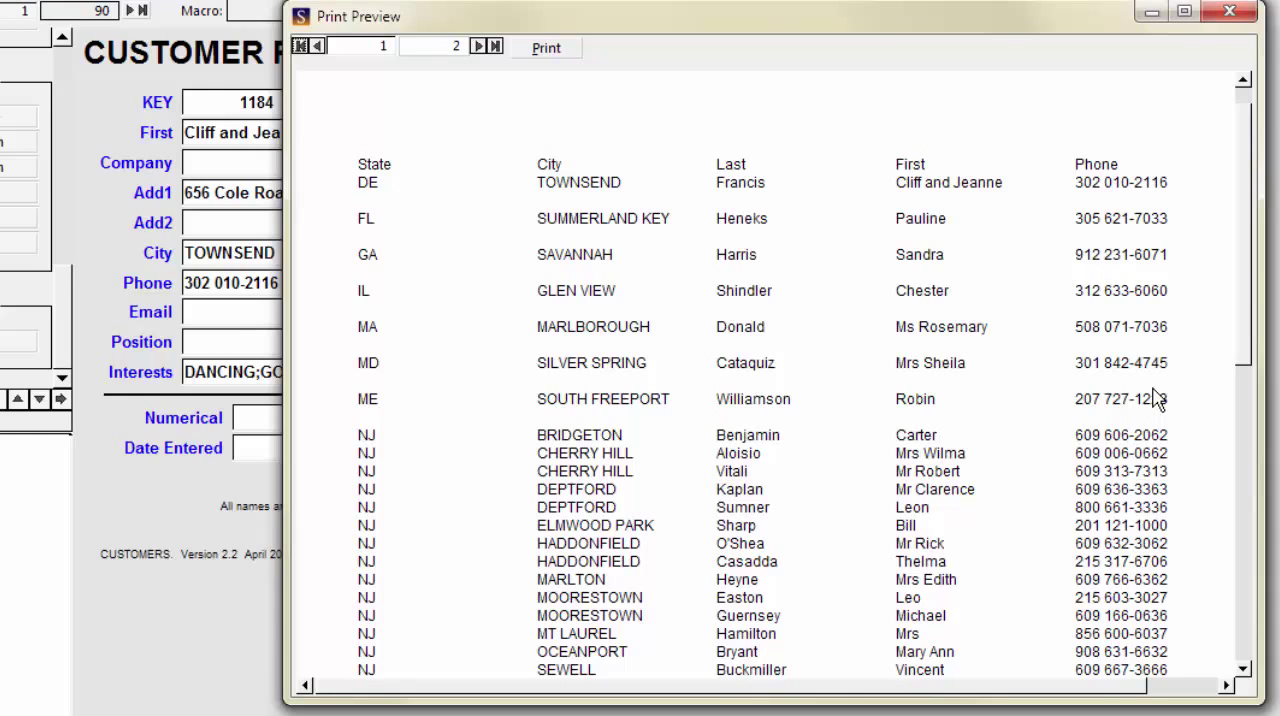
click(1229, 11)
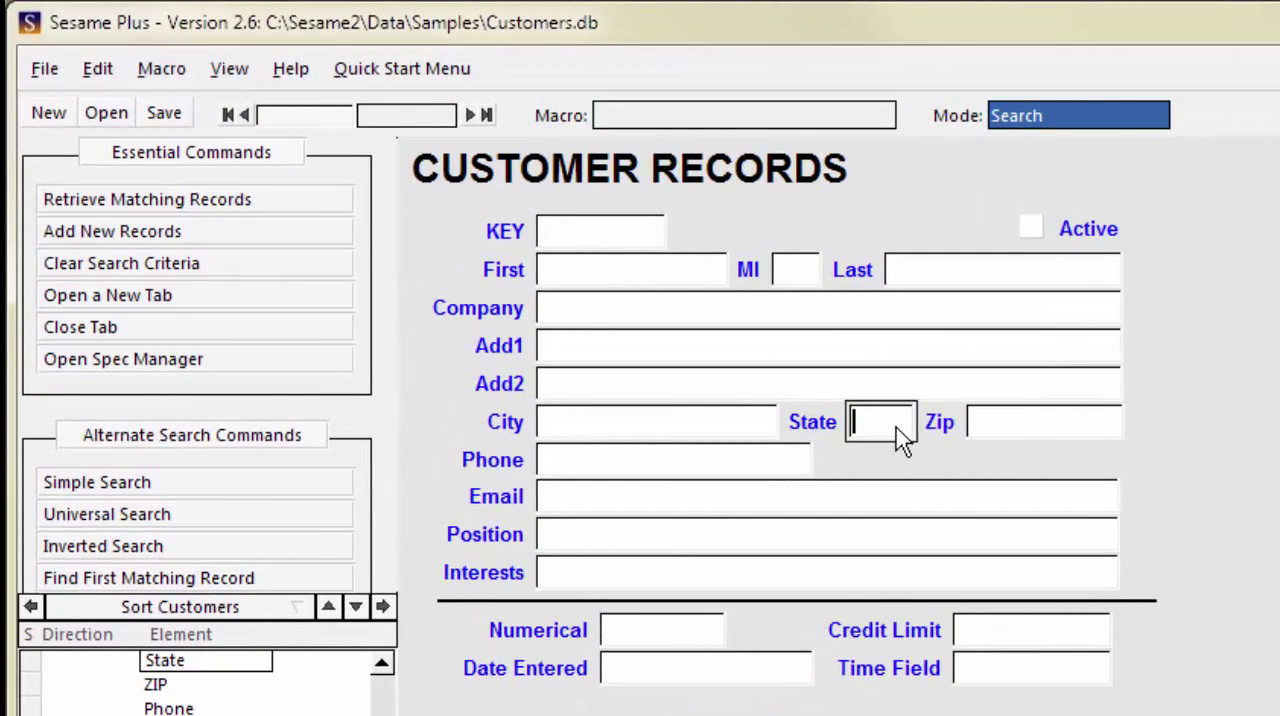
Retrieve customers with state PA and generate their List By State HTML preview.
text(PA)
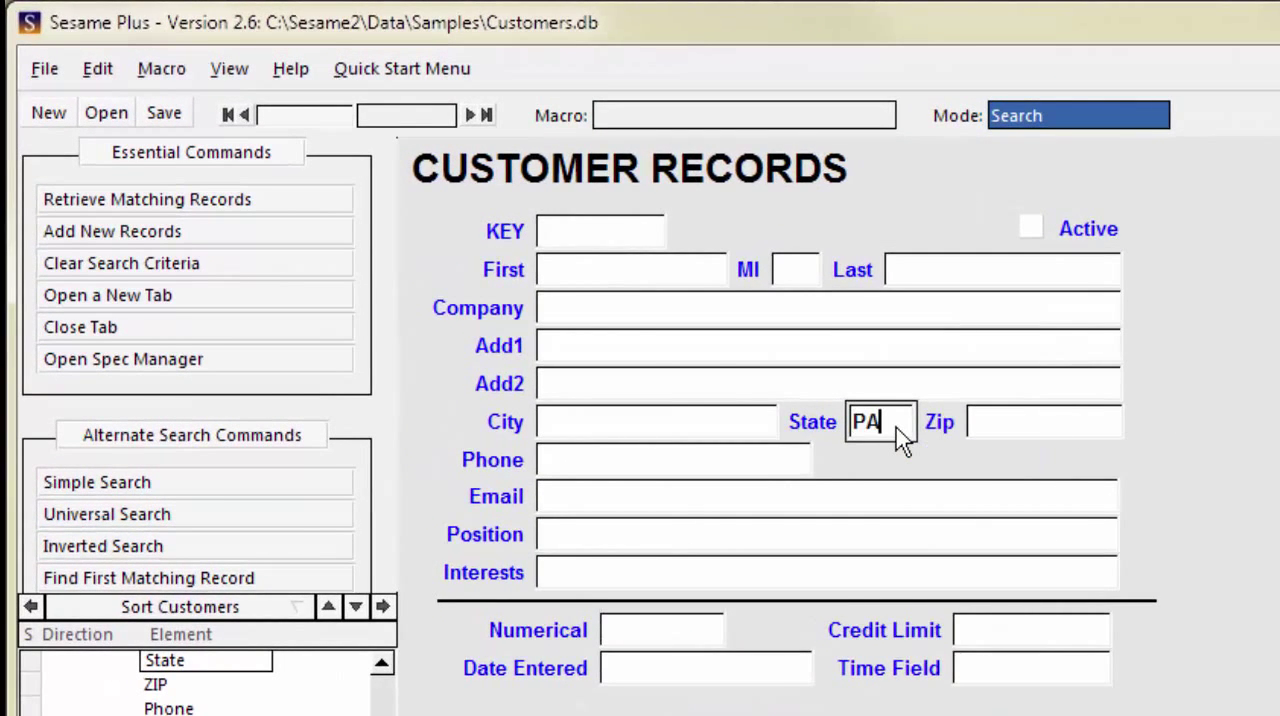
click(146, 199)
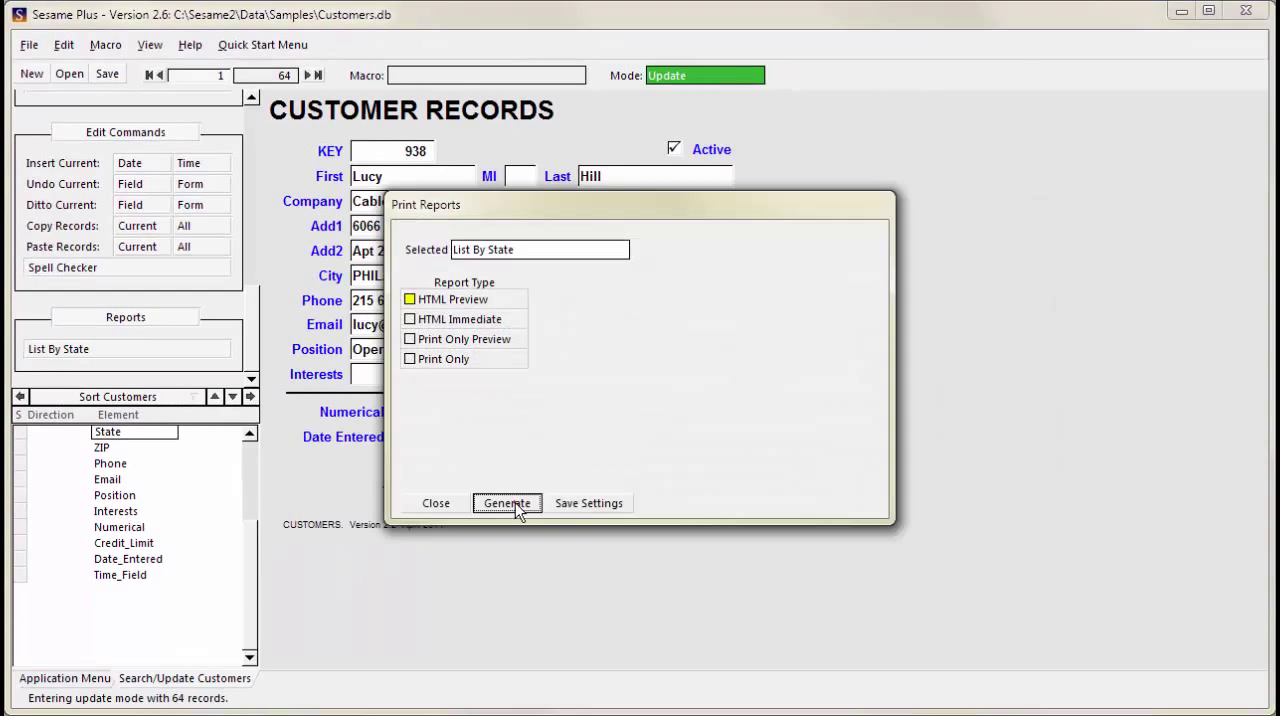
click(506, 503)
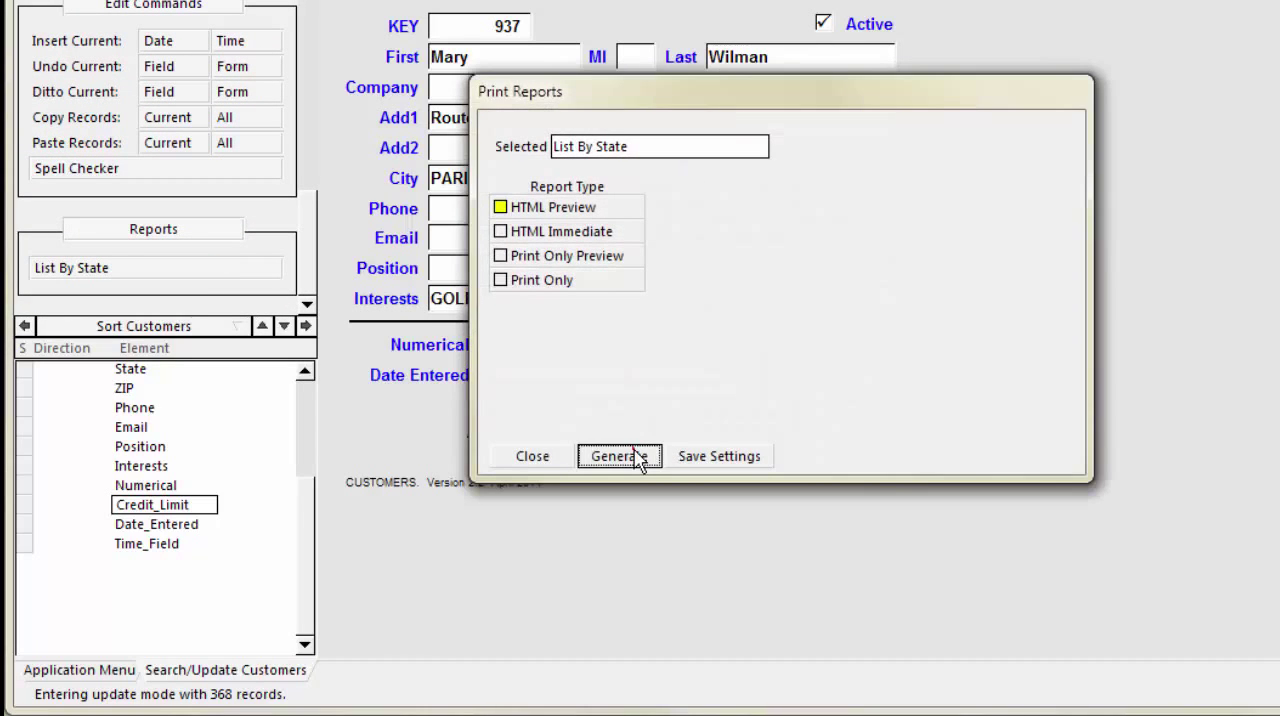
Generate the List By State HTML preview for customers with credit limit under 1000.
click(619, 456)
text(<1000)
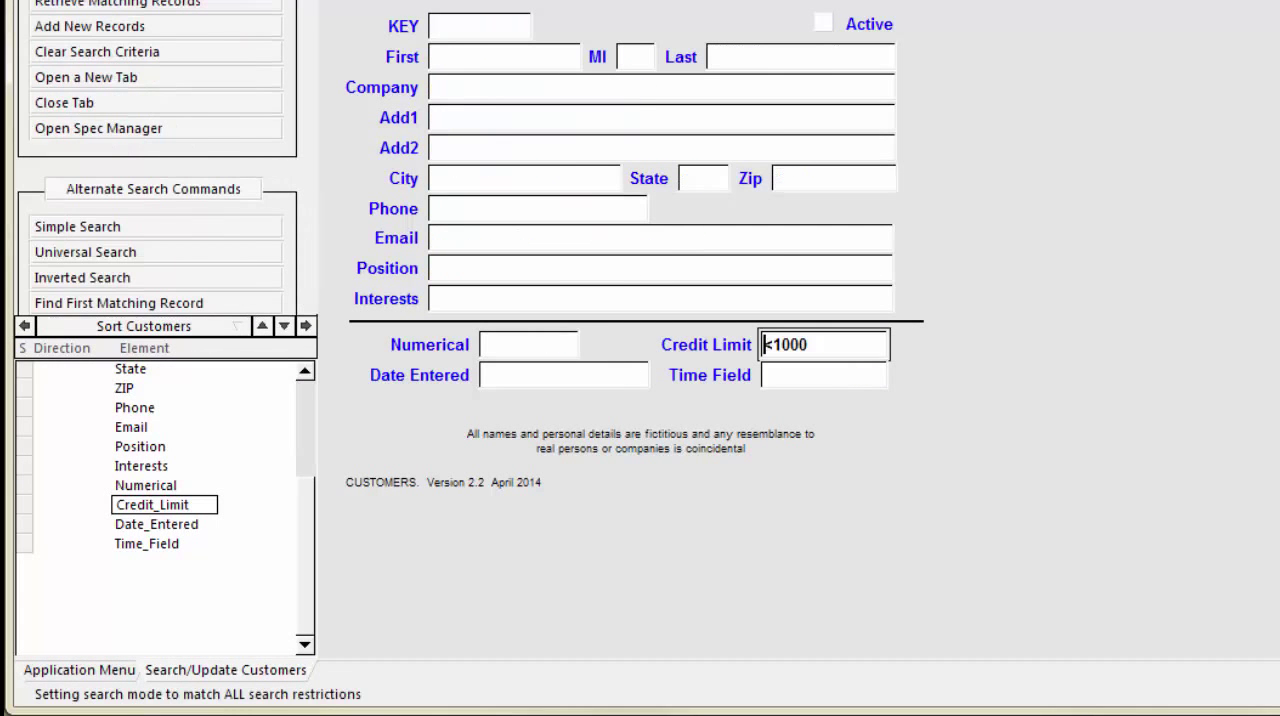
Search state PA;OH;NY and generate the List By State HTML preview for those customers.
click(823, 344)
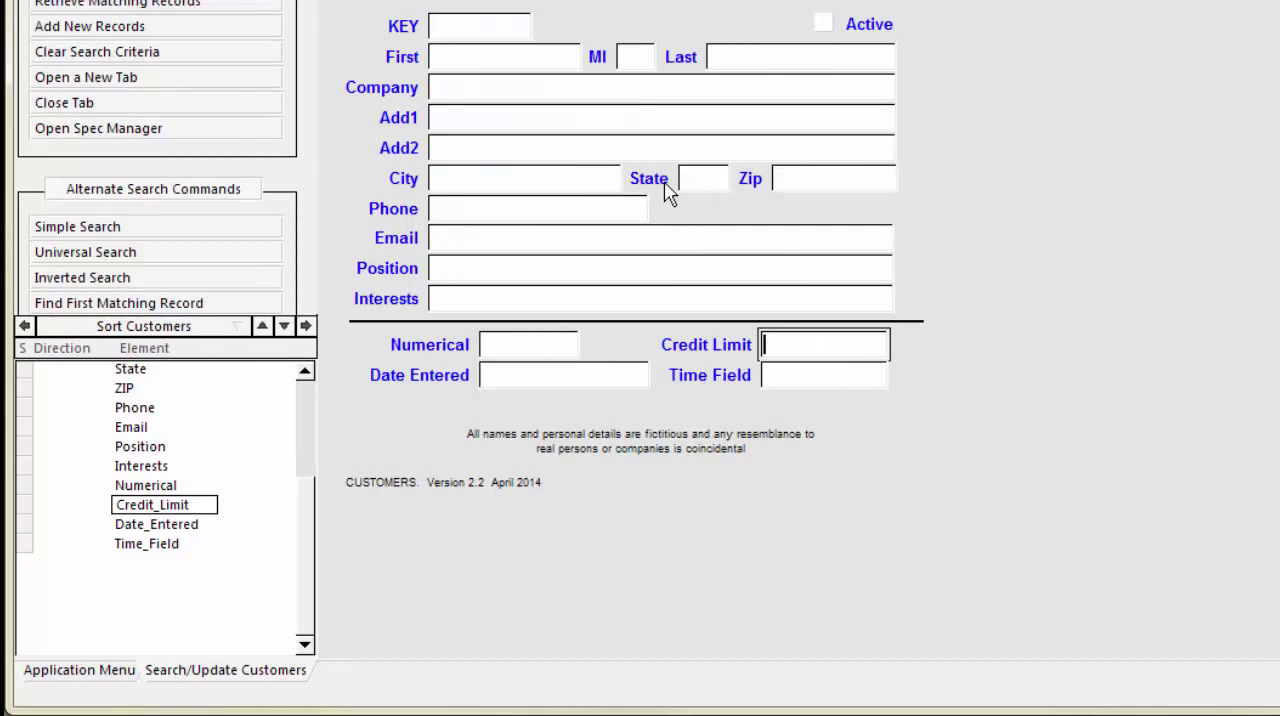
text(PA)
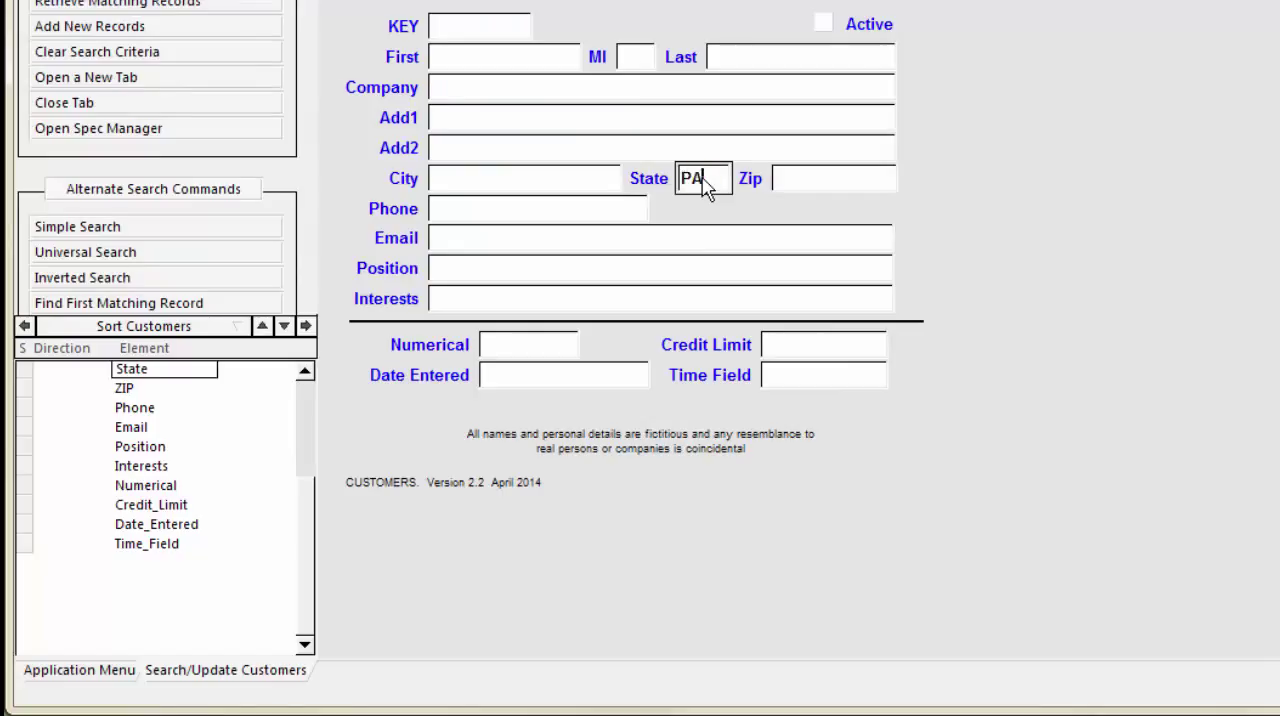
text(;OH)
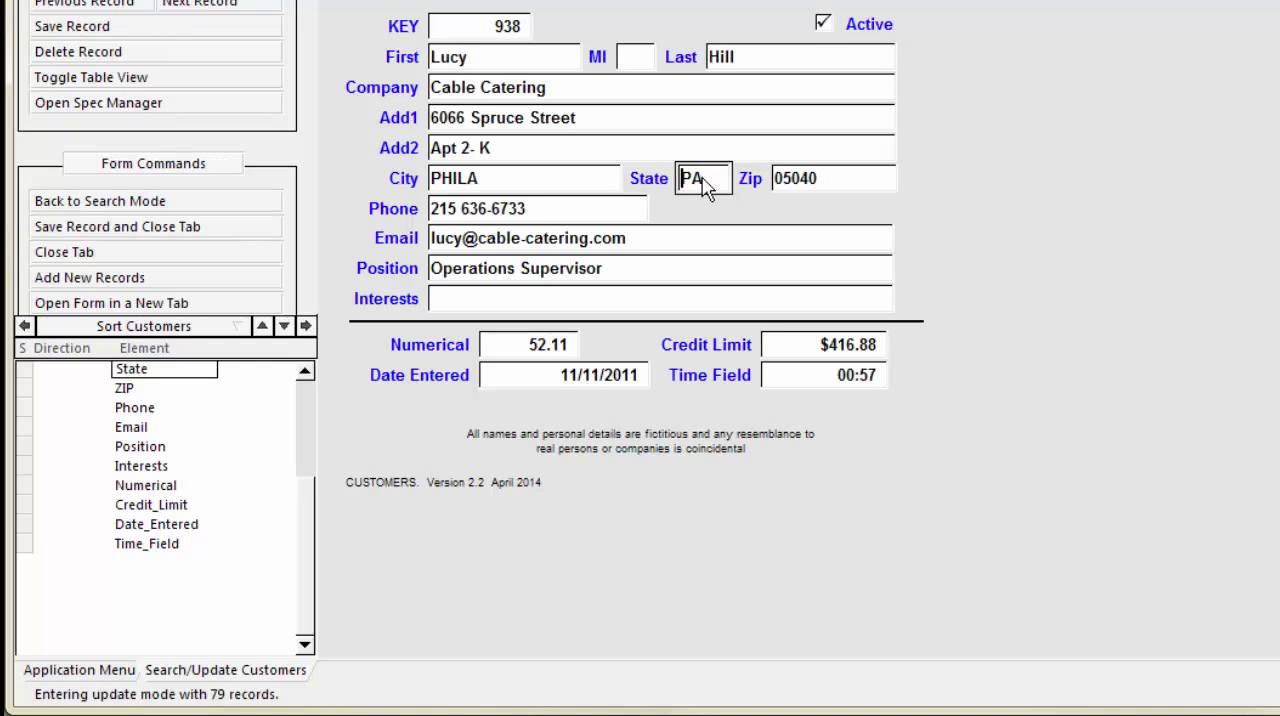
mouse_move(331, 68)
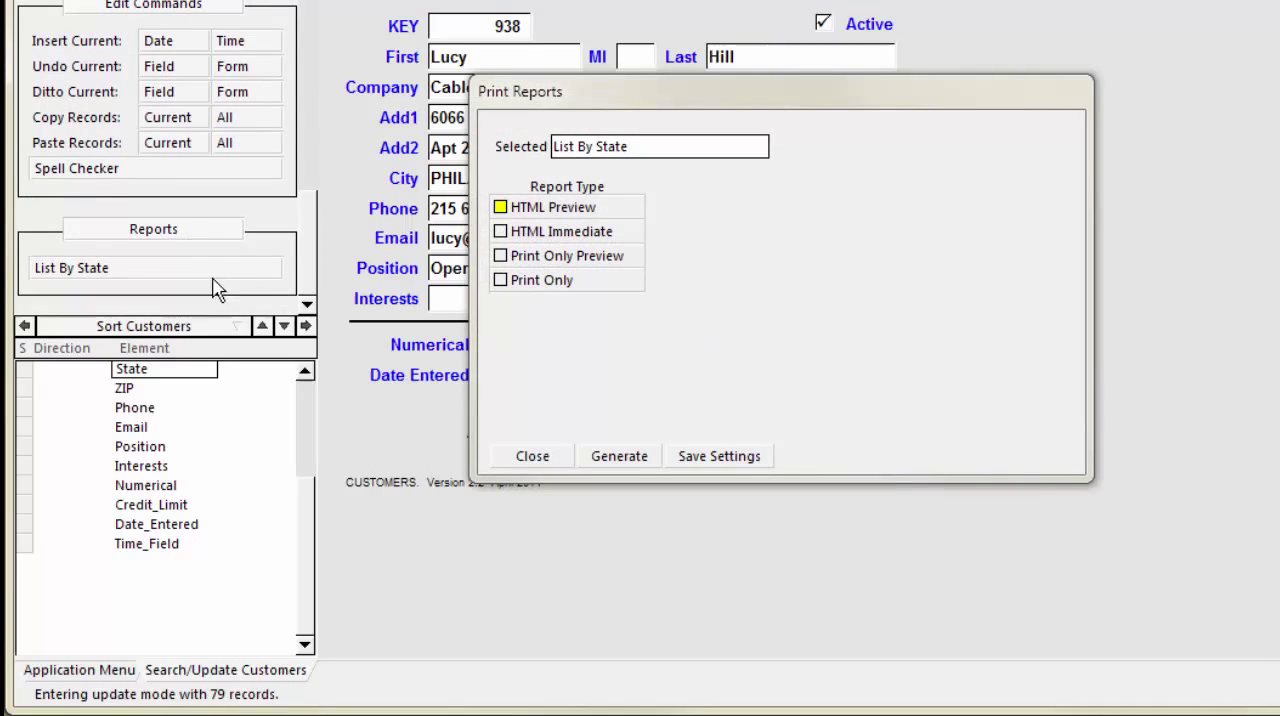
click(532, 456)
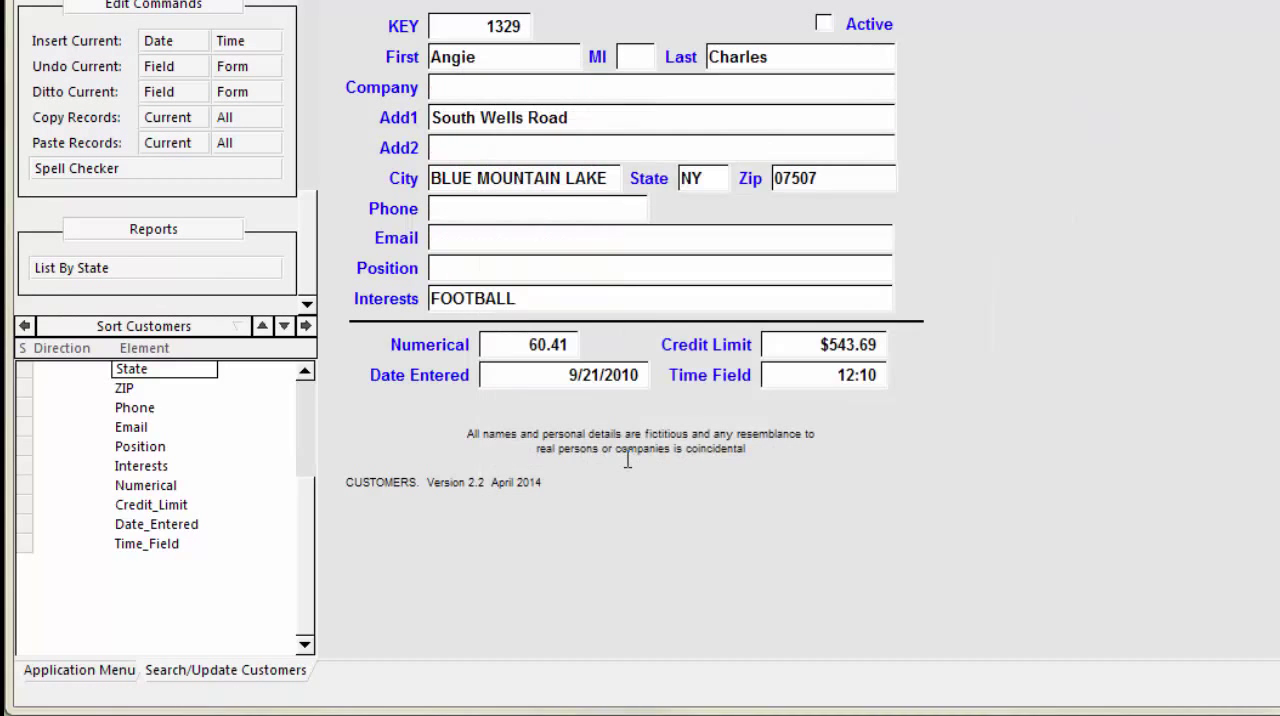
click(72, 267)
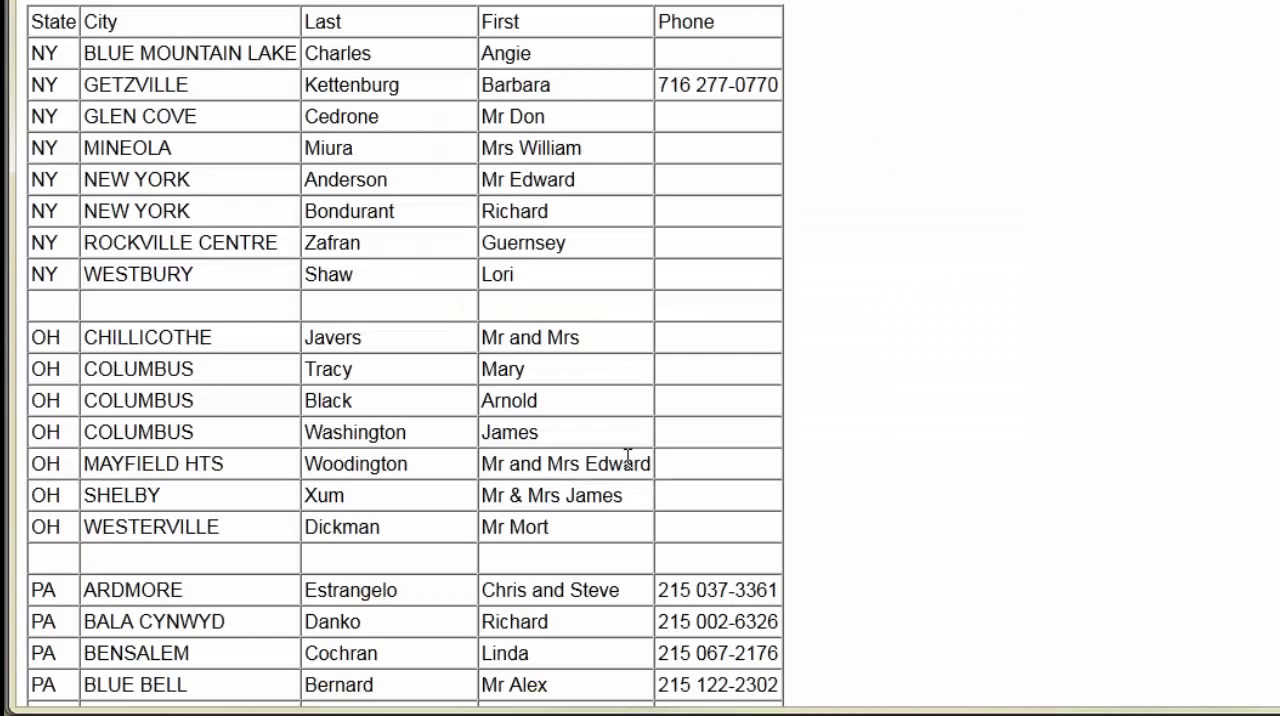